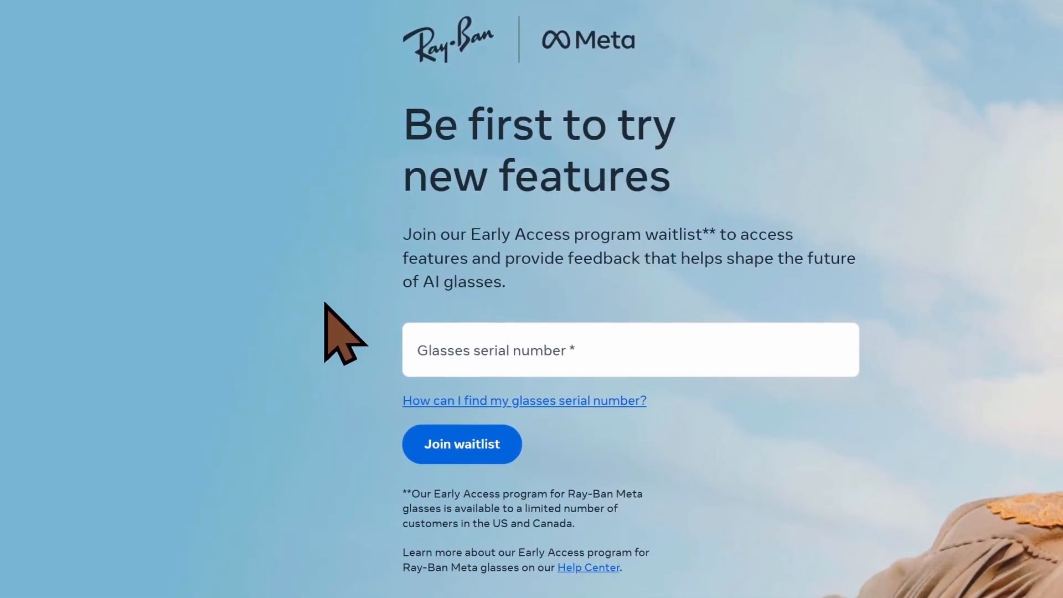
Scroll the Devices screen and open the Ray-Ban Meta Wayfarer glasses' device settings.
{"action": "scroll", "scroll_direction": "down", "scroll_amount": 3}
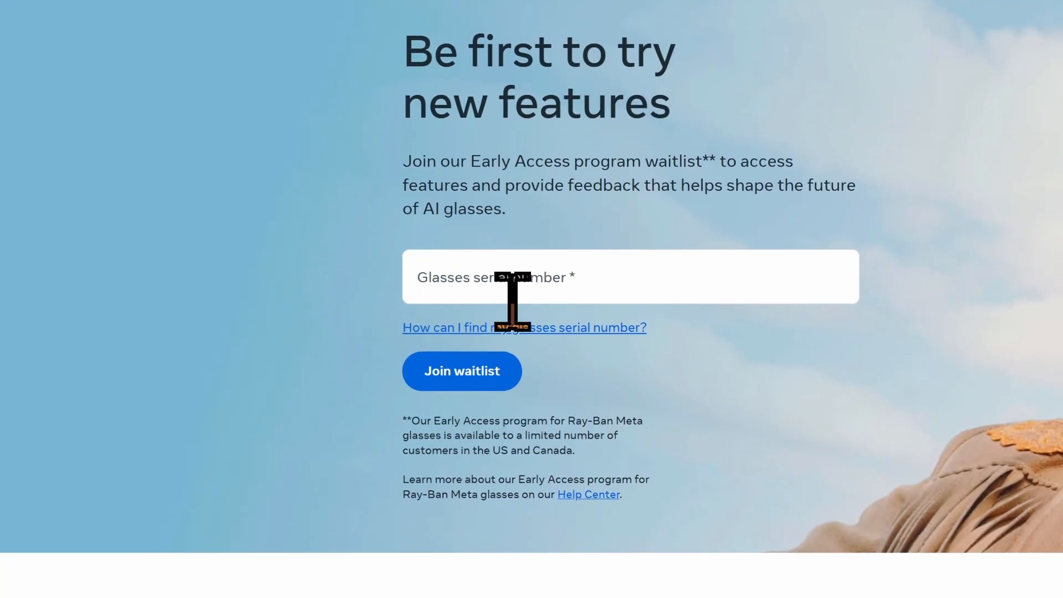
{"action": "scroll", "scroll_direction": "down", "scroll_amount": 3}
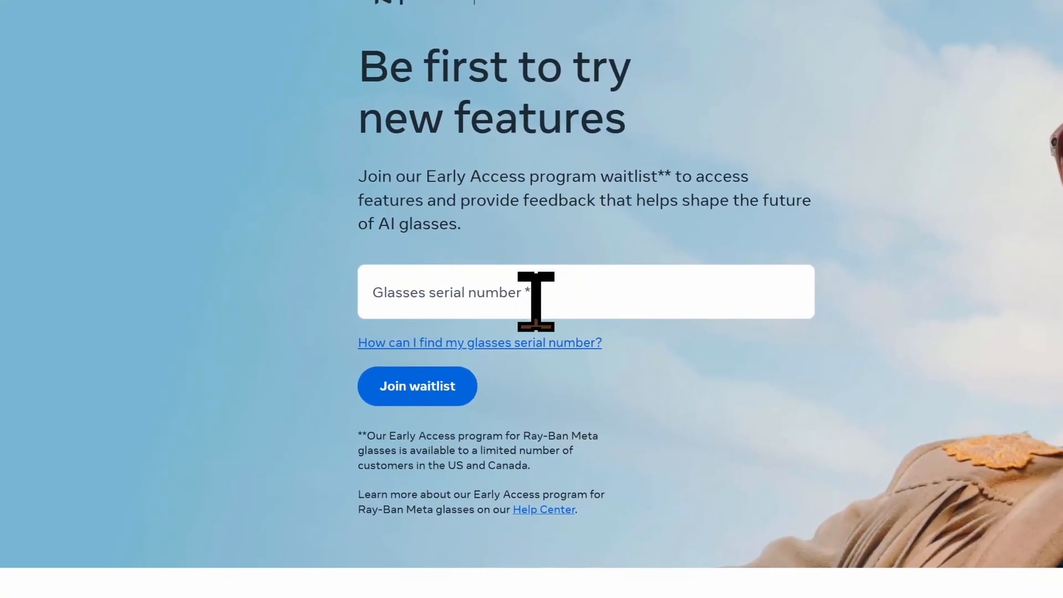
{"action": "scroll", "scroll_direction": "down", "scroll_amount": 3}
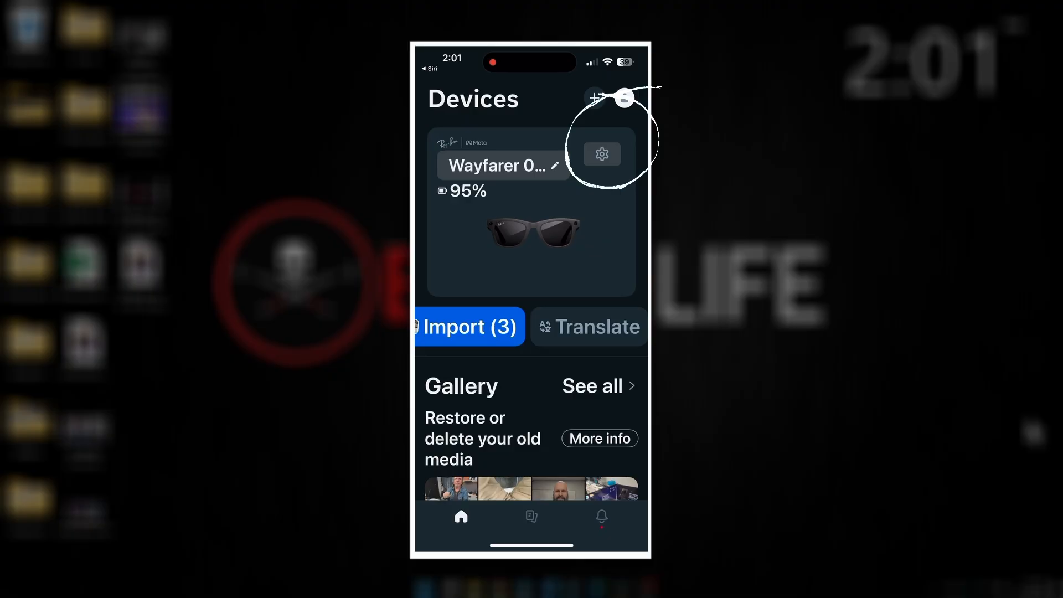
{"action": "left_click", "coordinate": [601, 154]}
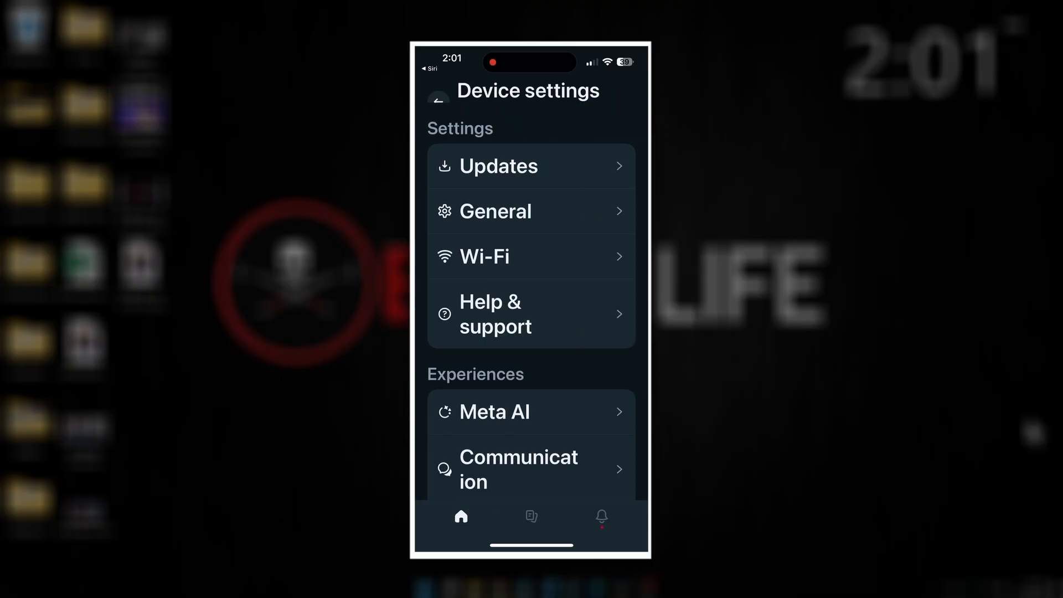
Read the glasses' serial number on the About page, then go back to Devices.
{"action": "scroll", "scroll_direction": "down", "scroll_amount": 3}
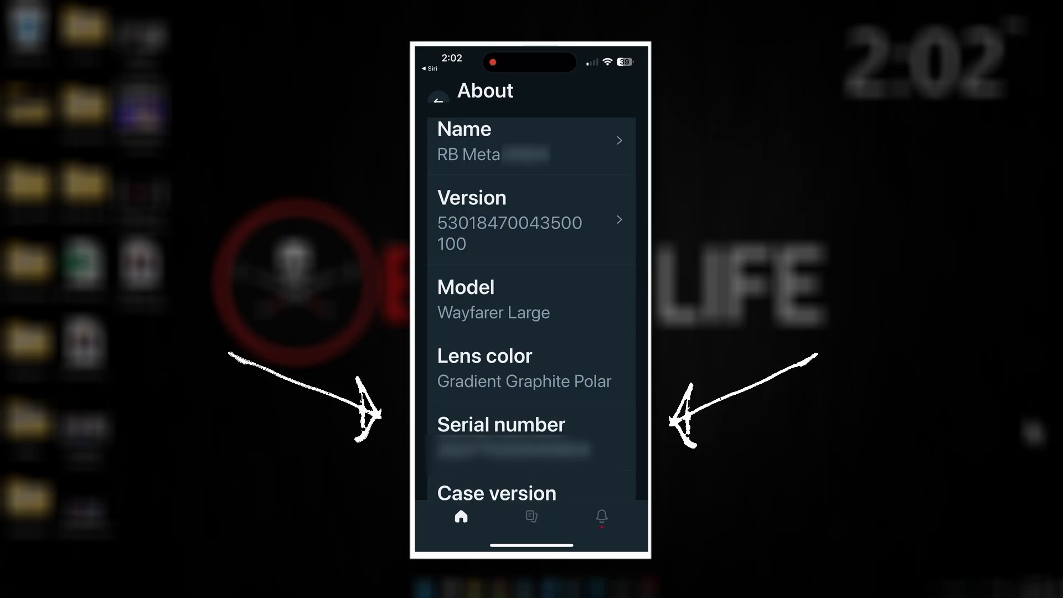
{"action": "left_click", "coordinate": [438, 99]}
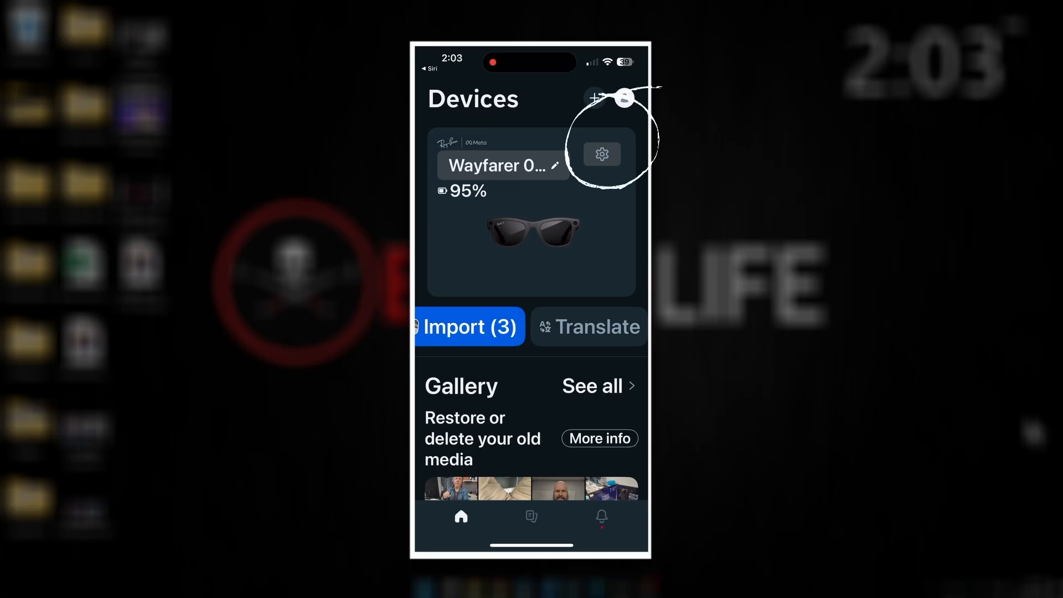
Reopen device settings, scroll to Experiences, and open Early Access showing Live AI on.
{"action": "left_click", "coordinate": [600, 154]}
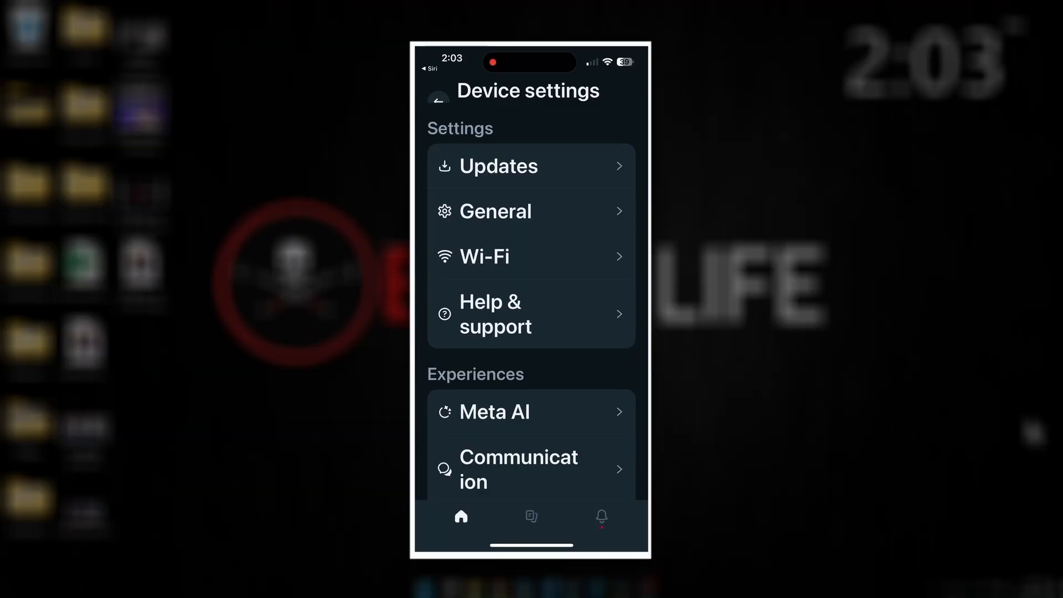
{"action": "scroll", "scroll_direction": "down", "scroll_amount": 3}
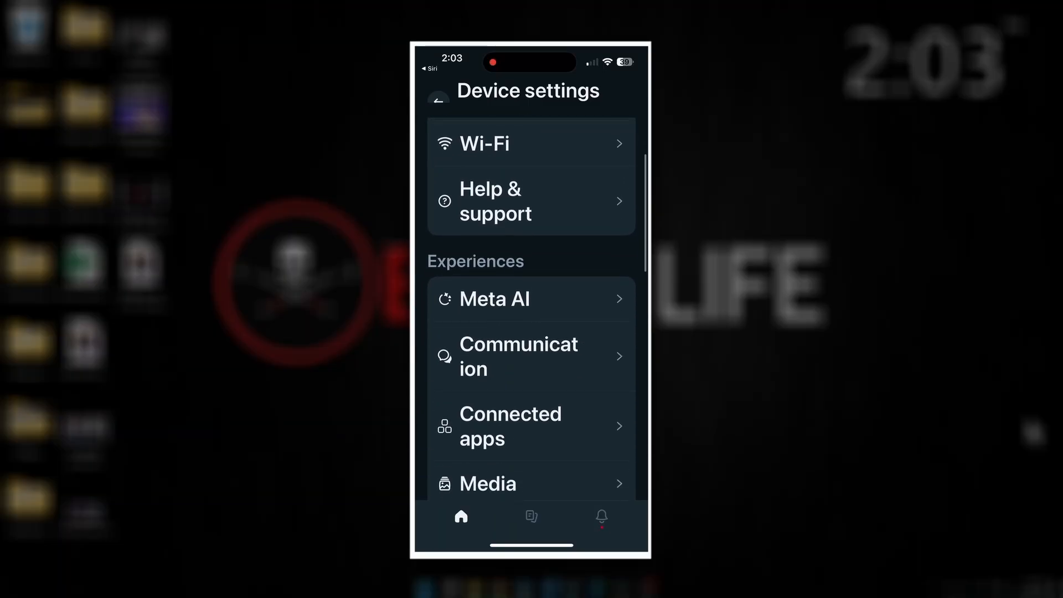
{"action": "scroll", "scroll_direction": "down", "scroll_amount": 3}
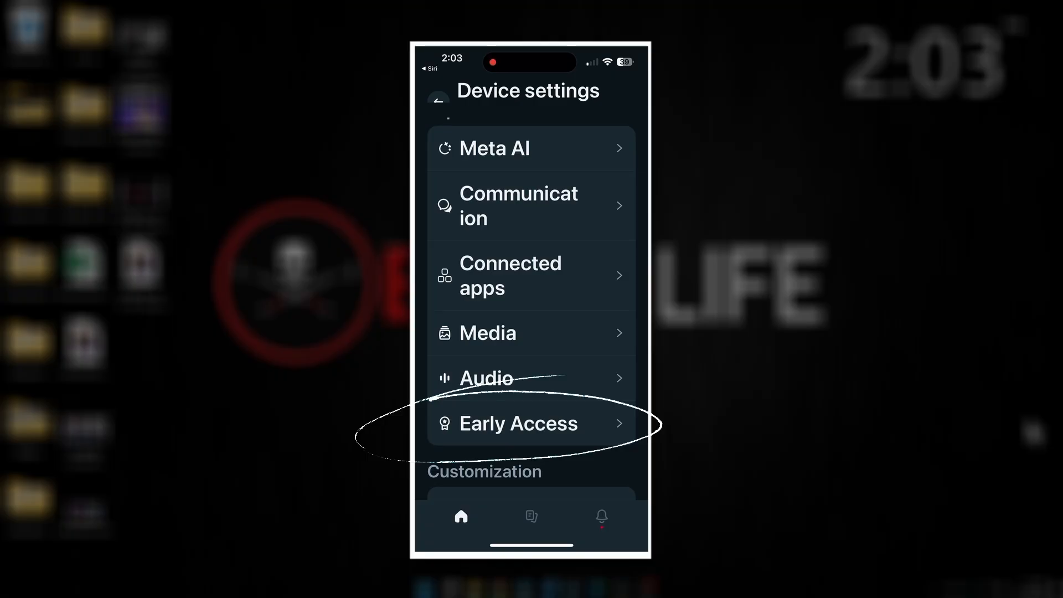
{"action": "left_click", "coordinate": [519, 423]}
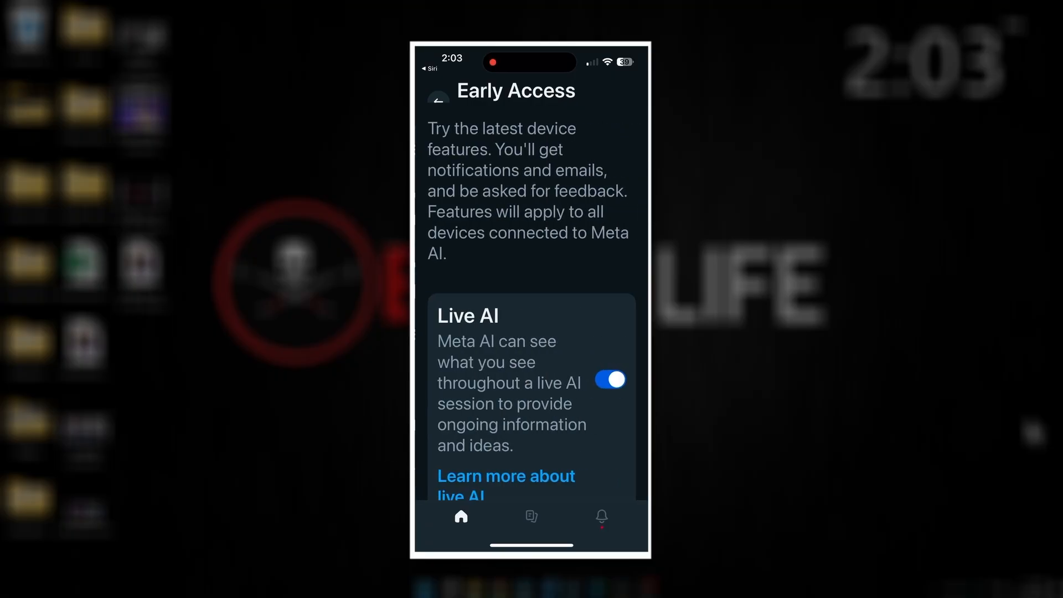